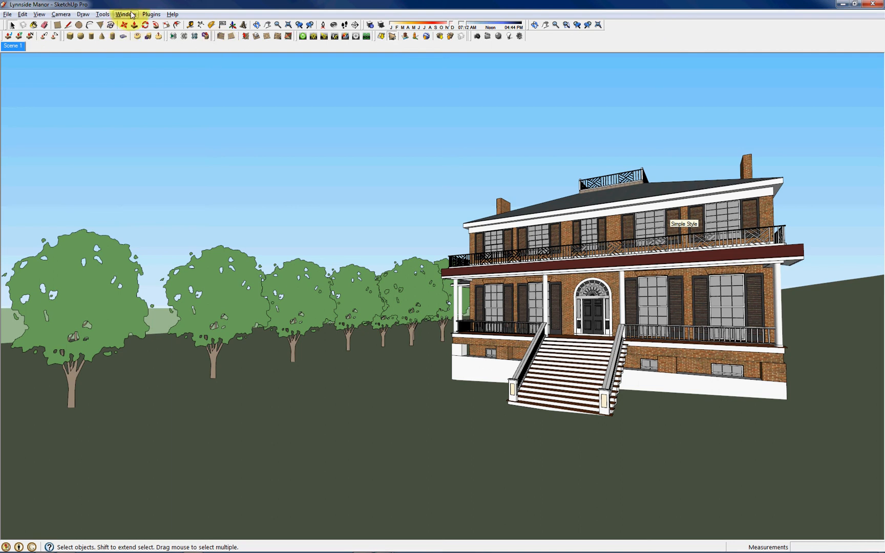
# In the Styles Edit tab, uncheck Sky and set the background colour to white (L 100)
pyautogui.click(125, 15)
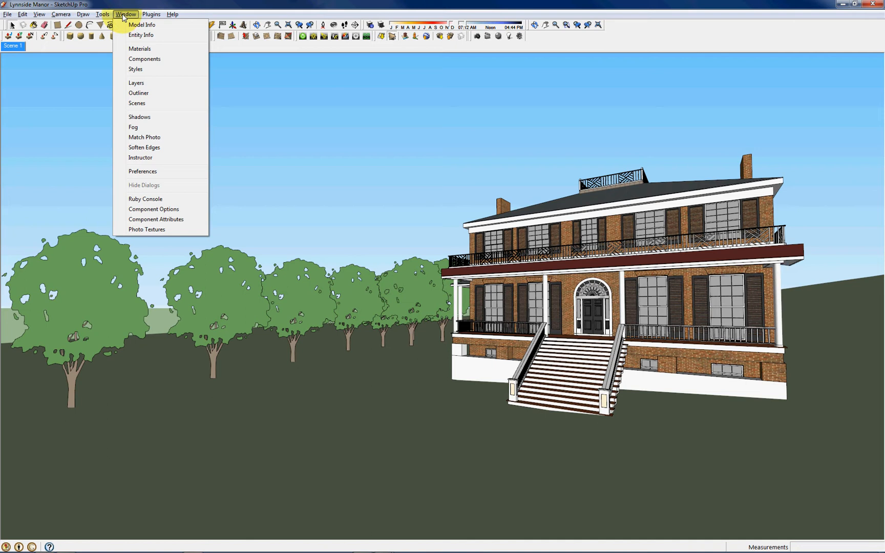
pyautogui.click(135, 69)
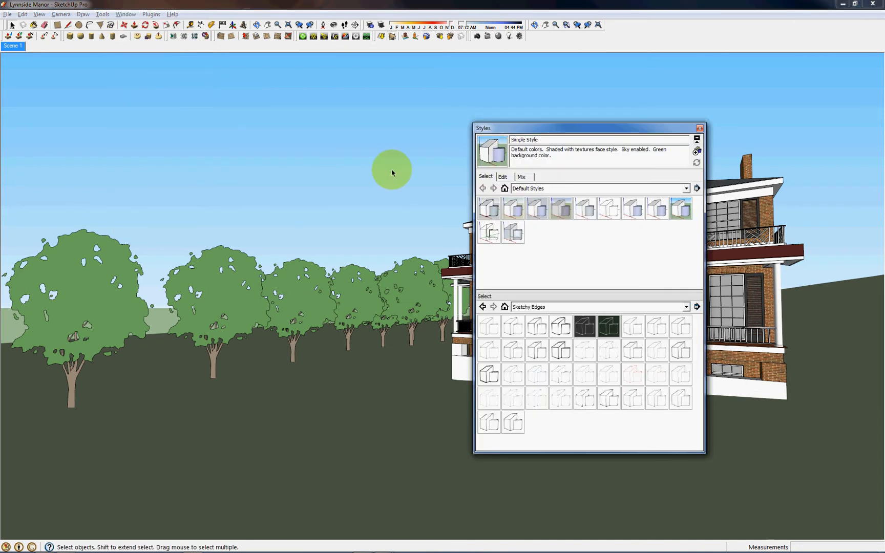
pyautogui.click(502, 176)
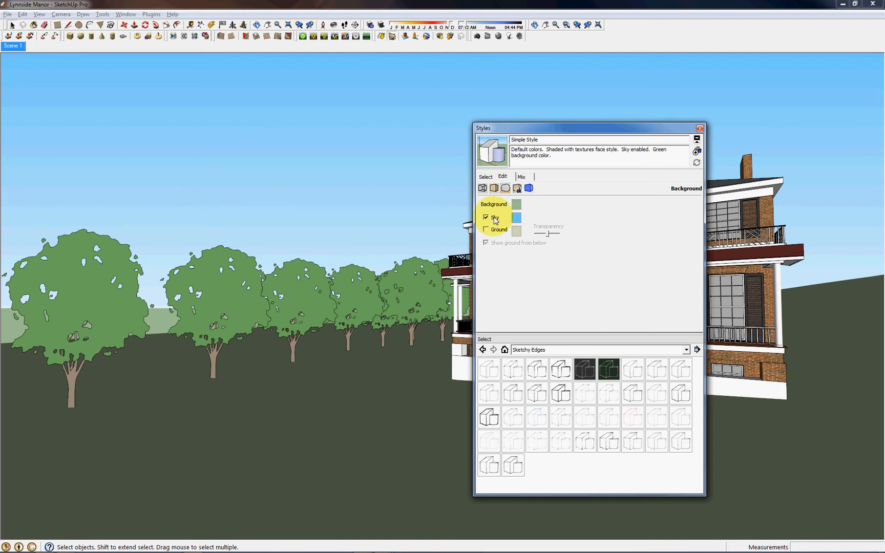
pyautogui.click(485, 217)
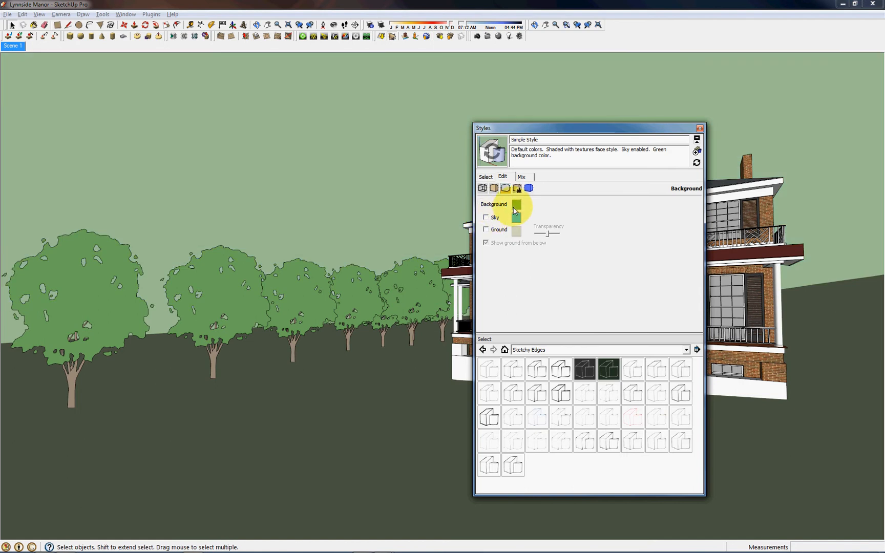
pyautogui.click(515, 205)
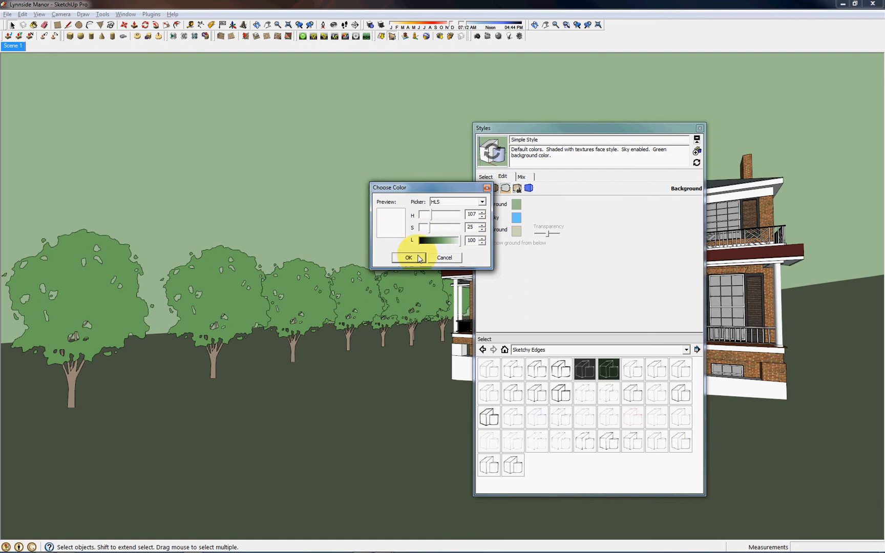
pyautogui.click(409, 258)
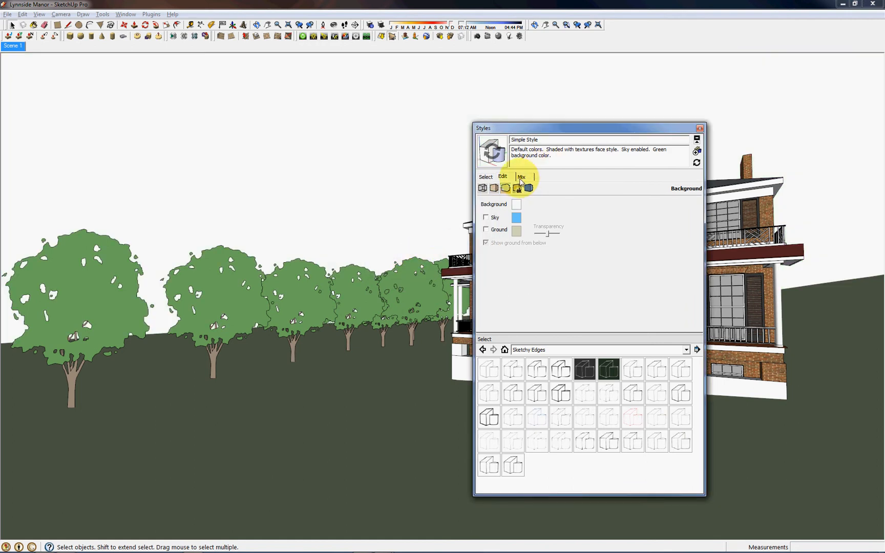
# Sample an edge style from the Sketchy Edges collection in the Mix tab, moving the Styles window aside
pyautogui.click(520, 177)
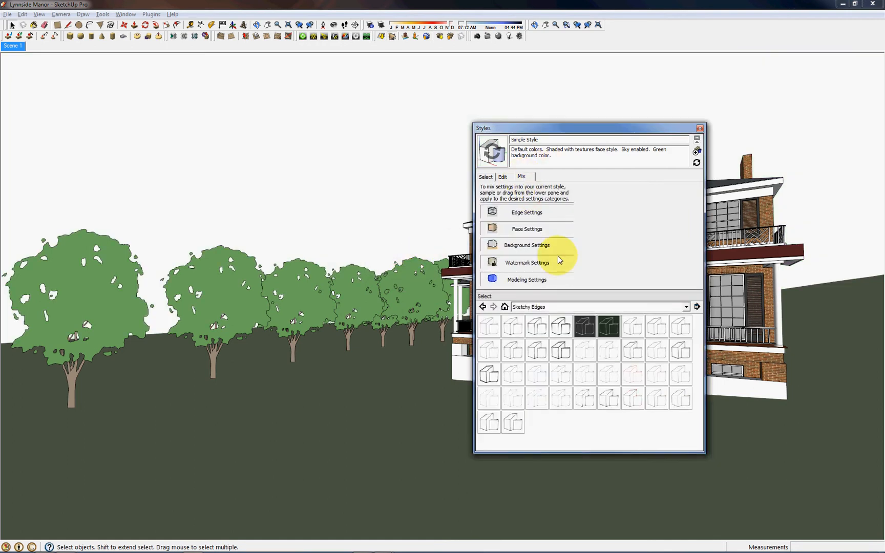
pyautogui.click(685, 306)
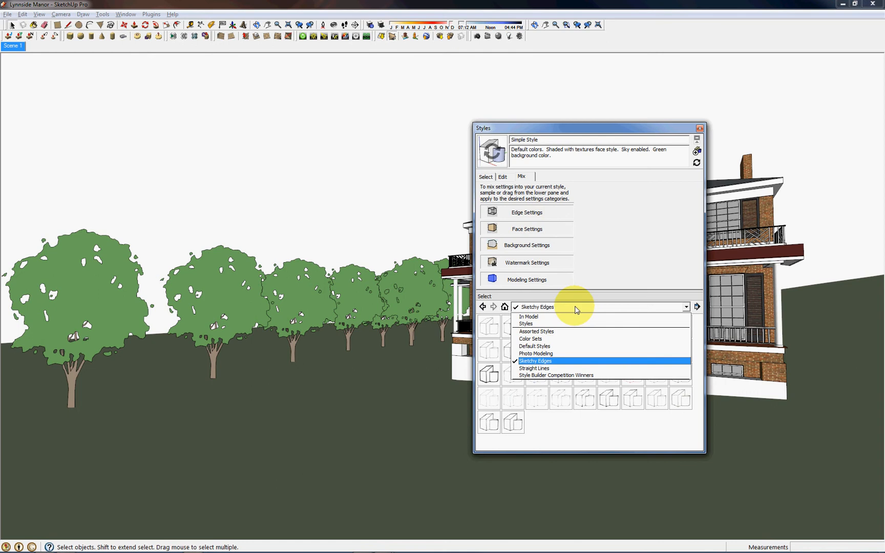
pyautogui.click(535, 361)
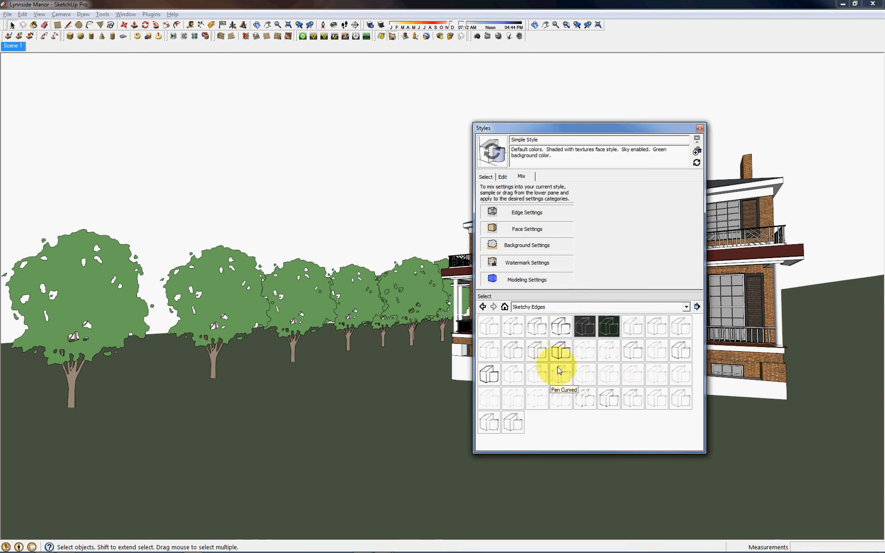
pyautogui.moveTo(535, 398)
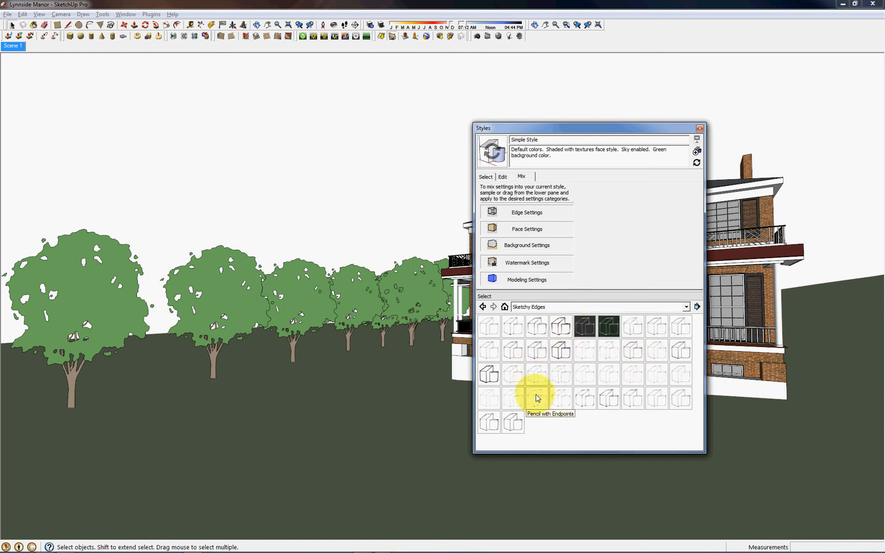
pyautogui.moveTo(571, 401)
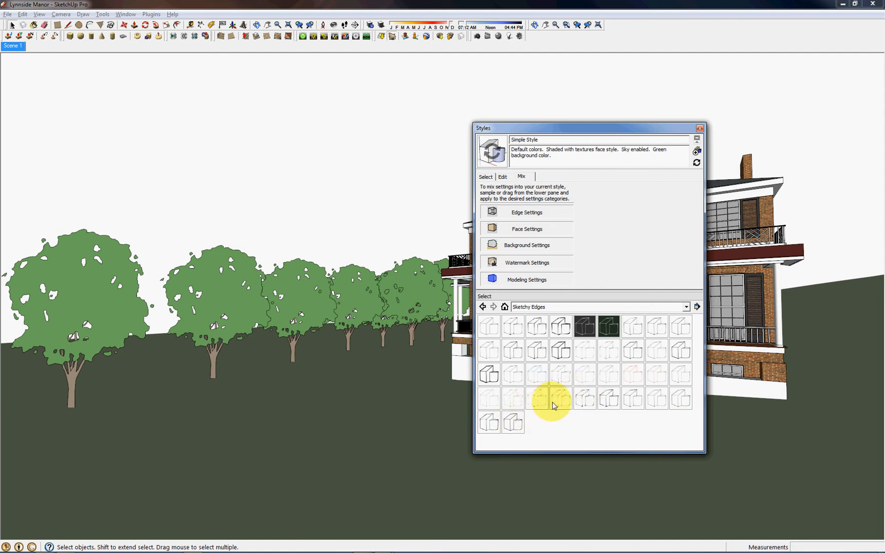
pyautogui.moveTo(569, 406)
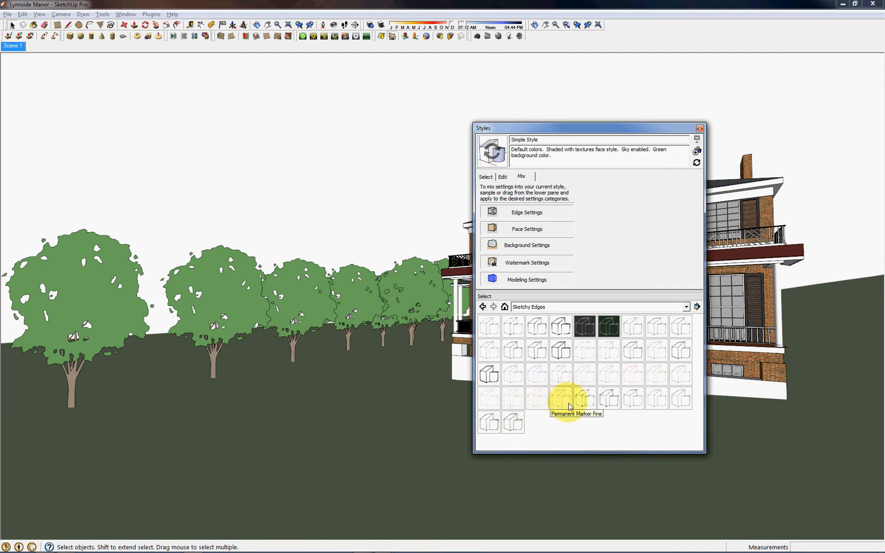
pyautogui.moveTo(585, 398)
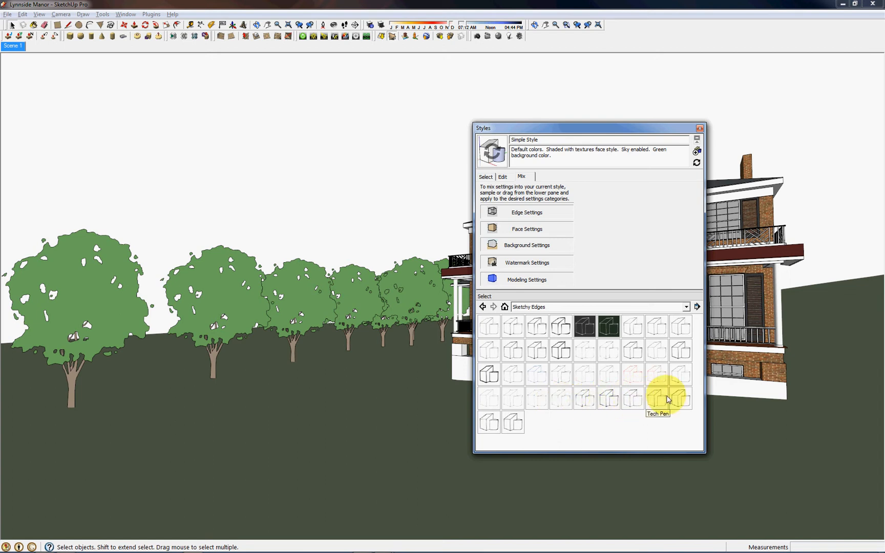
pyautogui.moveTo(510, 423)
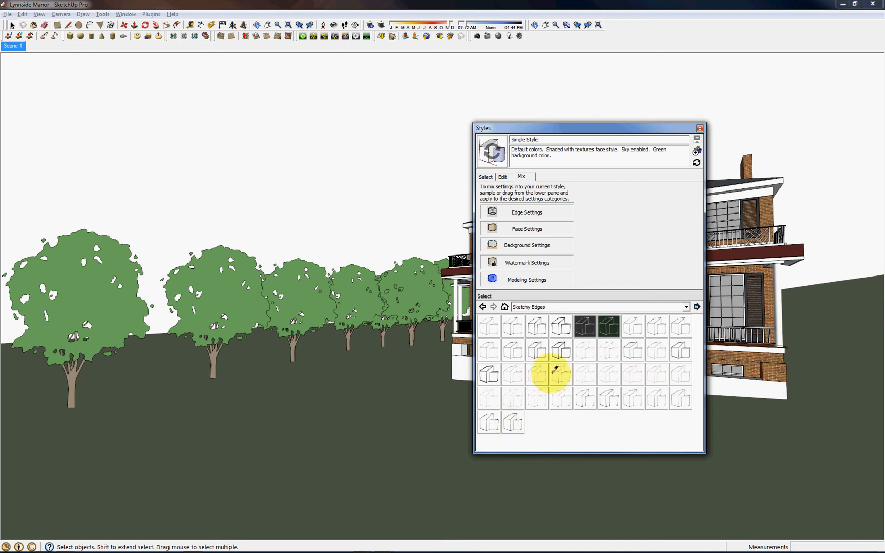
pyautogui.moveTo(497, 395)
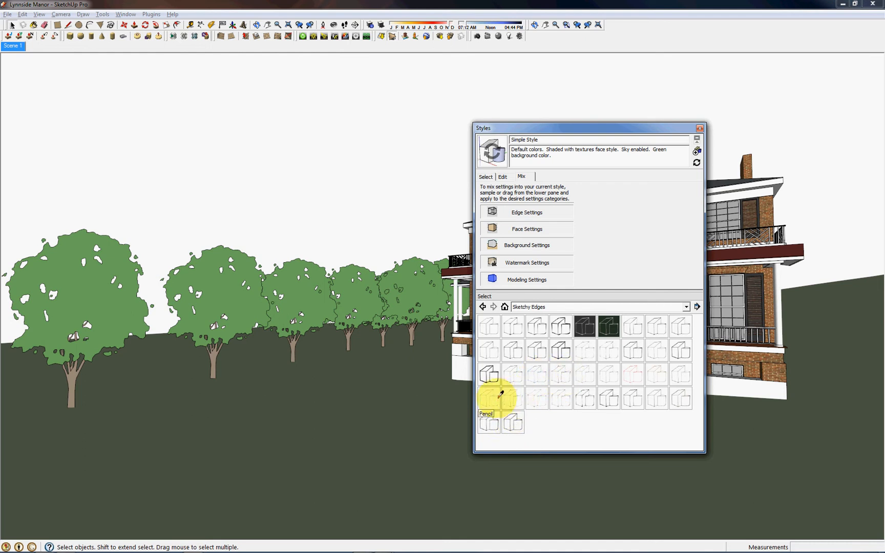
pyautogui.moveTo(540, 400)
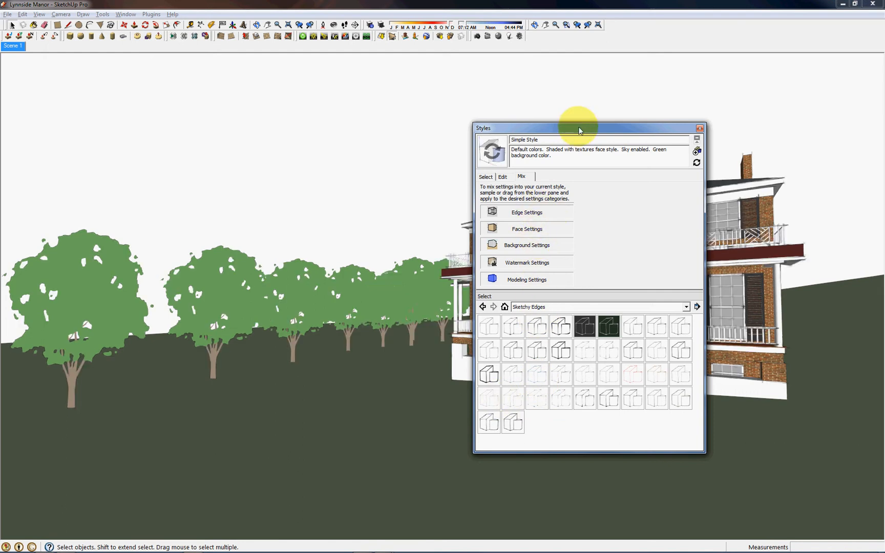
pyautogui.moveTo(578, 128); pyautogui.dragTo(209, 108)
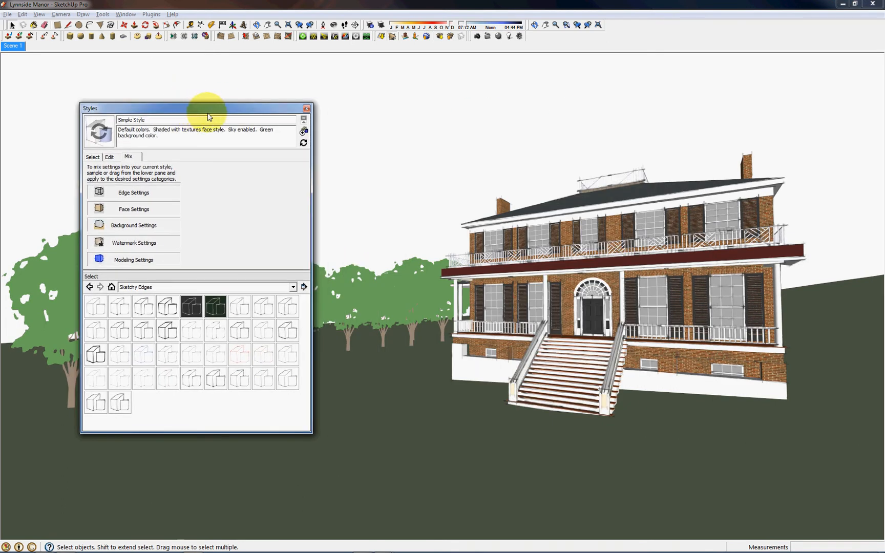
pyautogui.moveTo(271, 329)
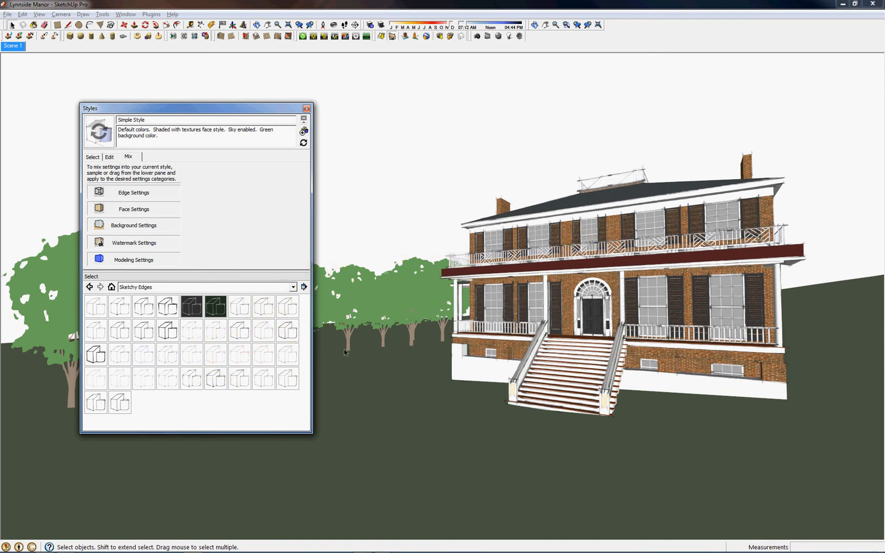
pyautogui.moveTo(237, 379)
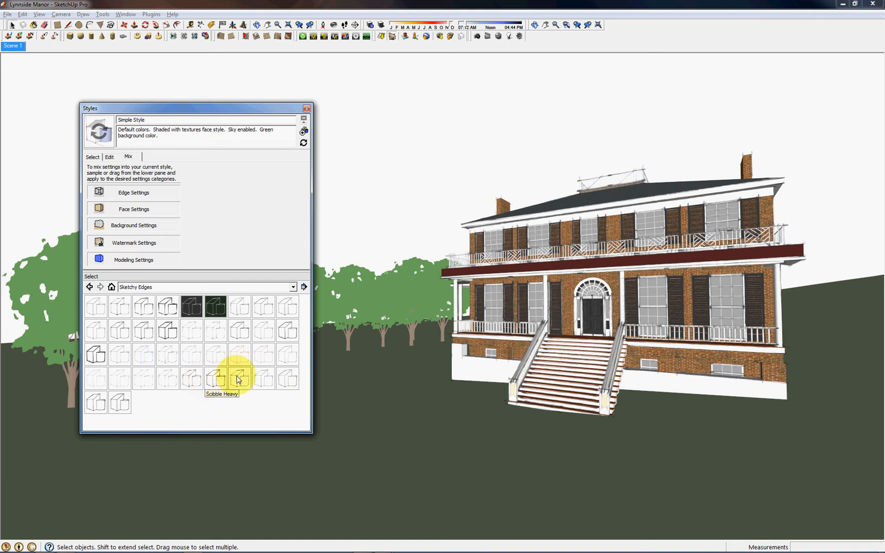
pyautogui.moveTo(250, 379)
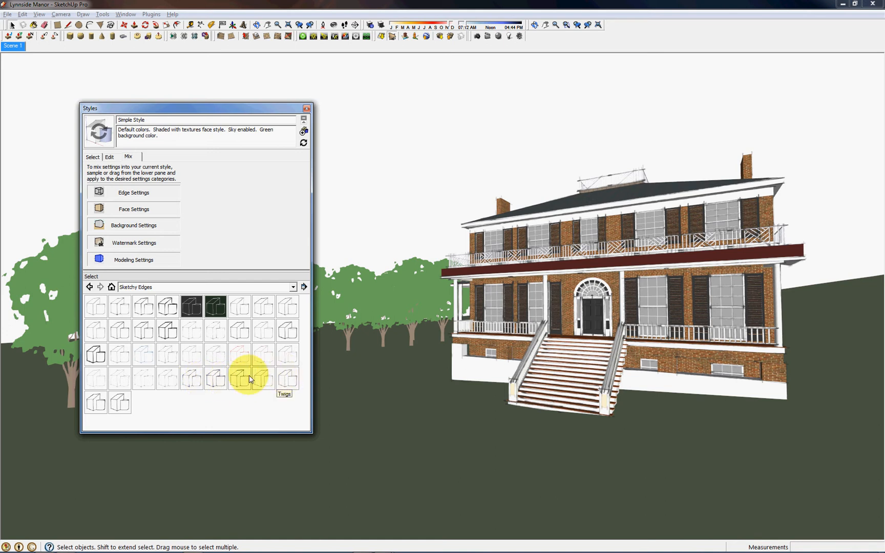
pyautogui.moveTo(171, 381)
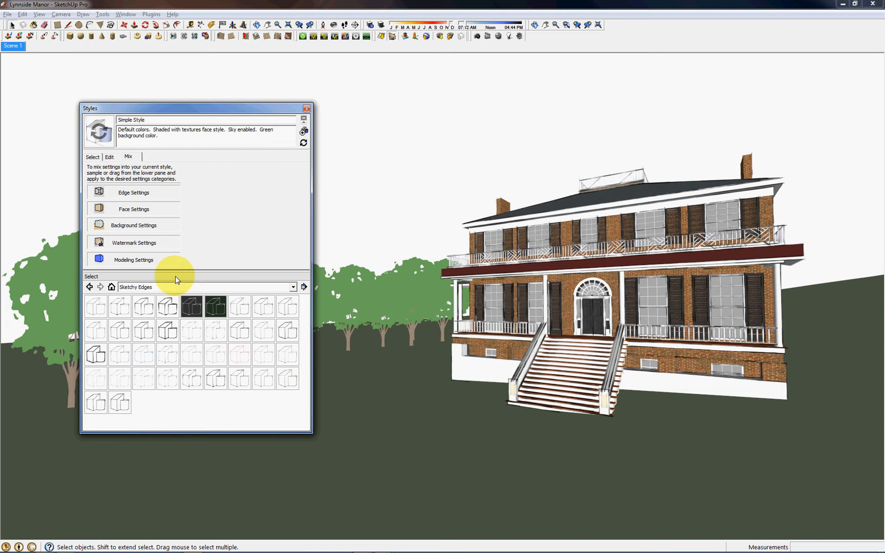
# Set the style's Edge Settings colour to By material and close the Styles window
pyautogui.click(109, 157)
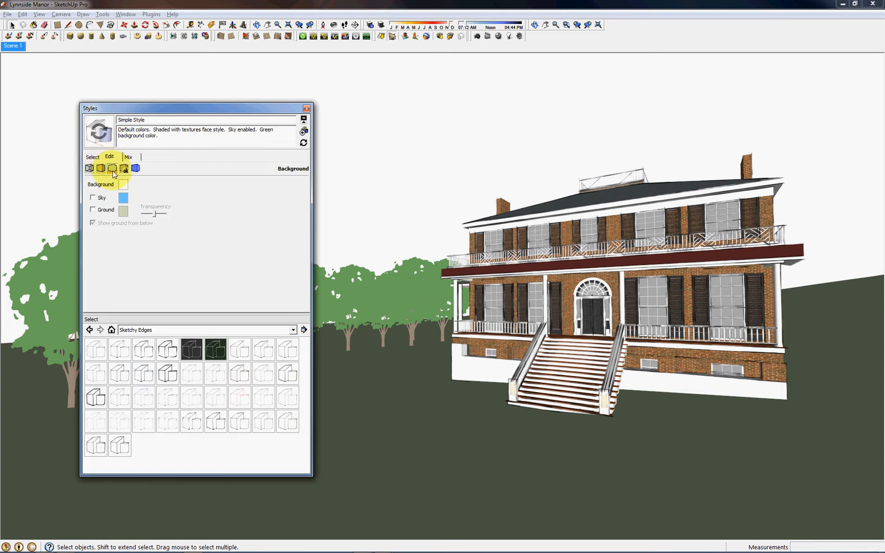
pyautogui.click(89, 168)
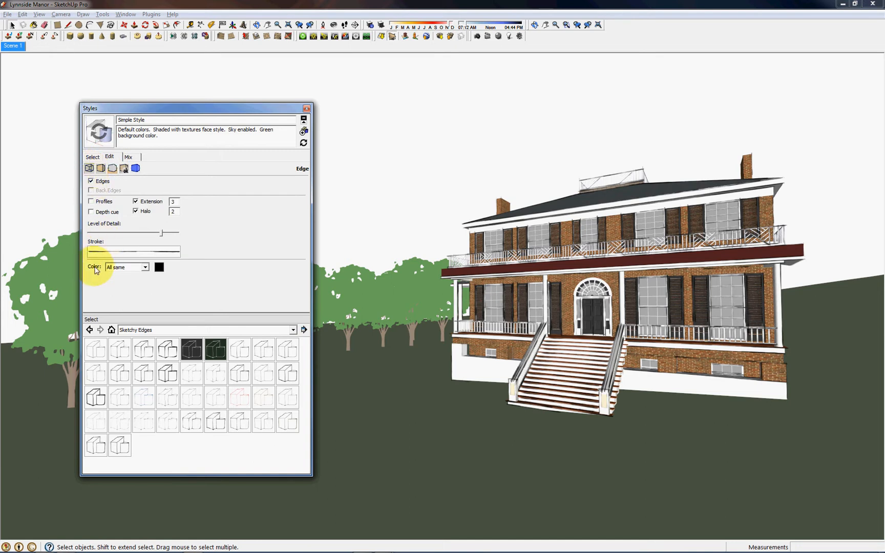
pyautogui.click(146, 267)
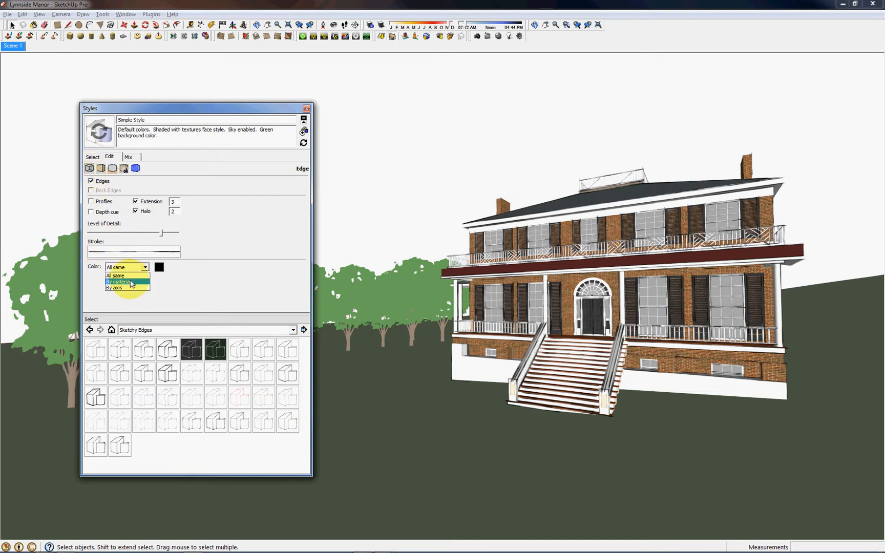
pyautogui.click(117, 282)
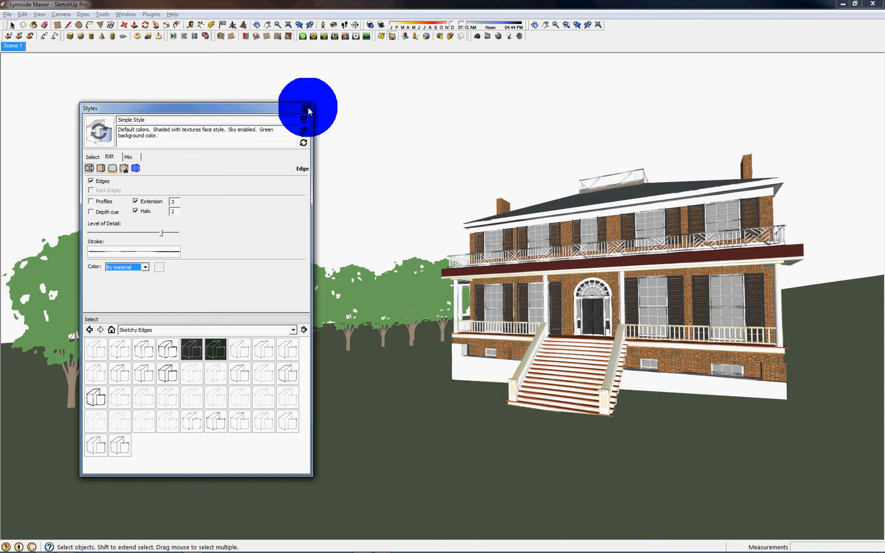
pyautogui.click(308, 109)
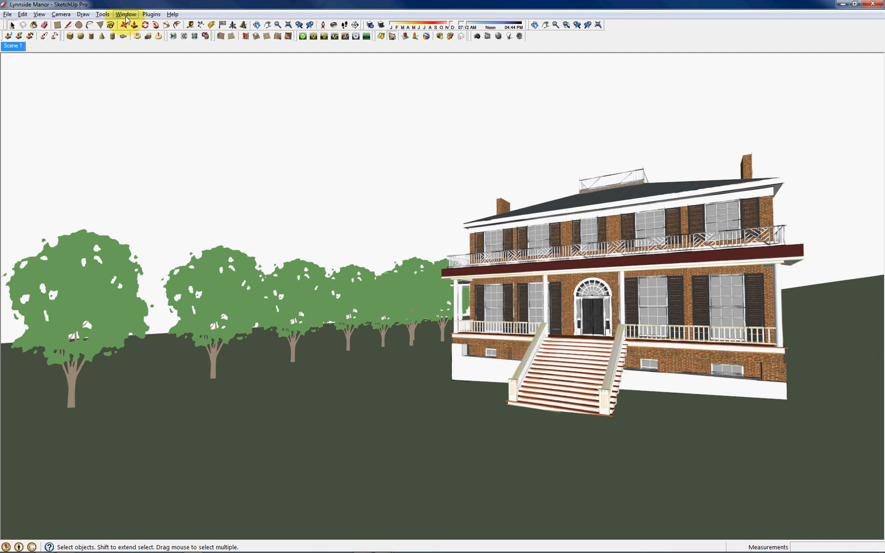
# Enable Display Fog in the Fog window, then close the window
pyautogui.click(125, 15)
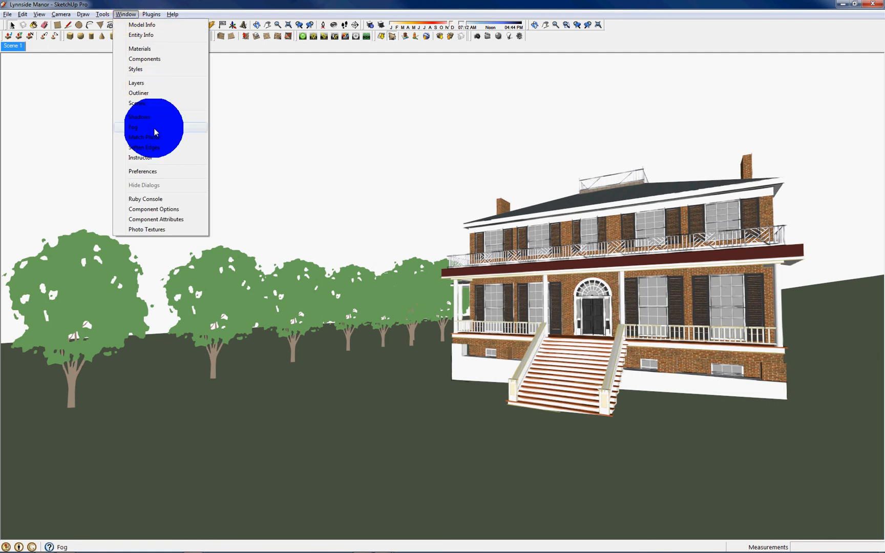
pyautogui.click(134, 127)
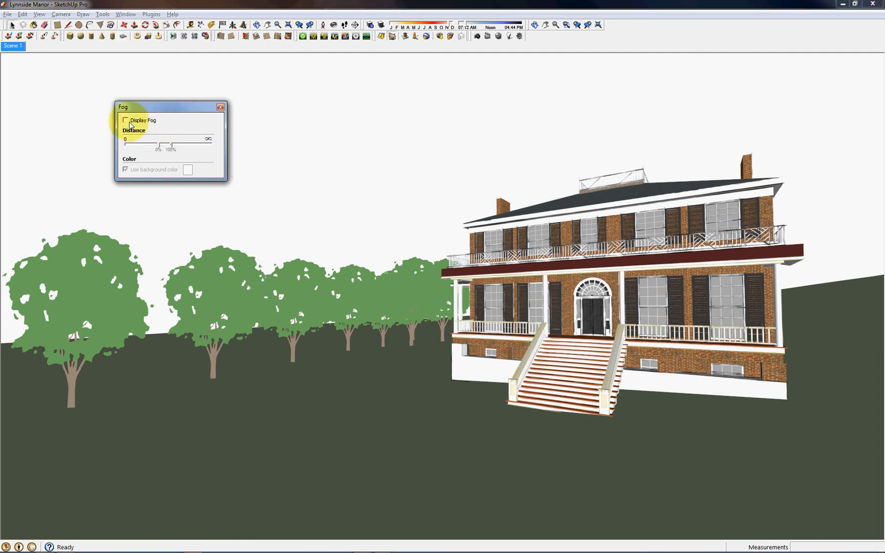
pyautogui.click(126, 120)
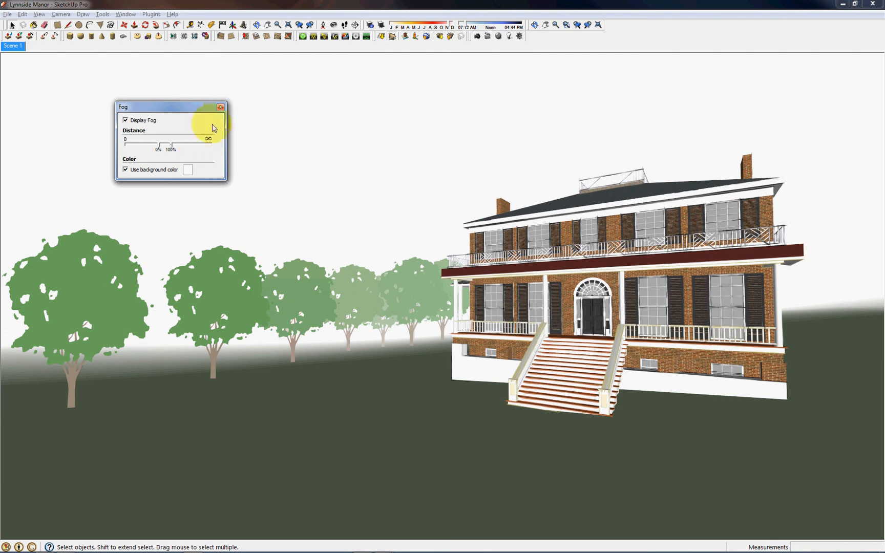
pyautogui.click(221, 107)
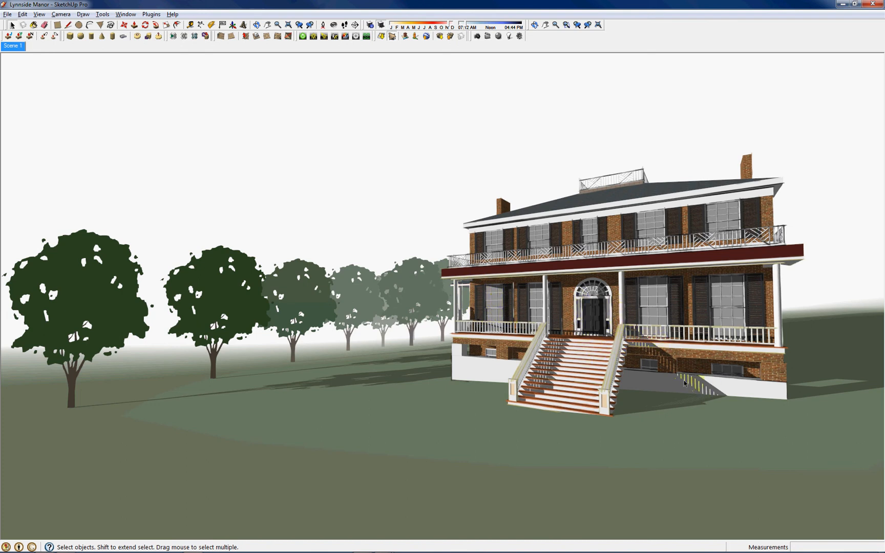
pyautogui.click(632, 333)
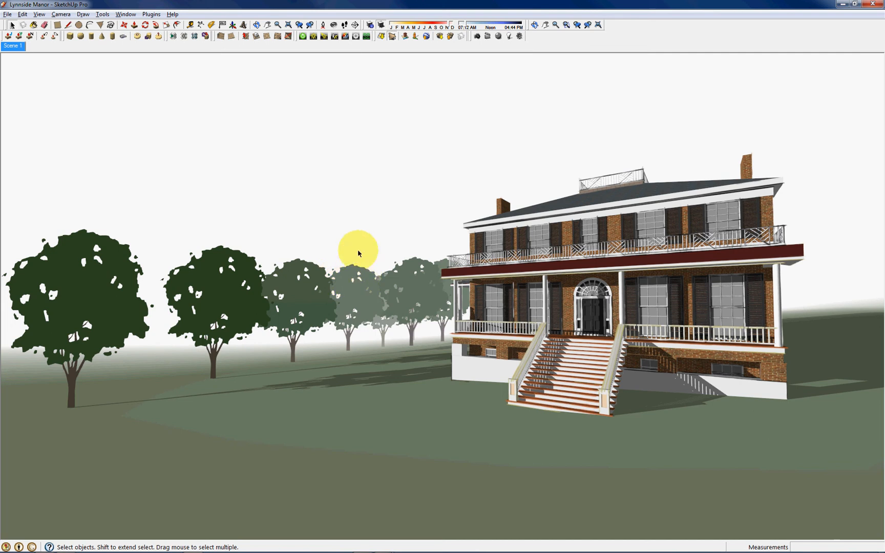
# Export a 2D graphic JPEG named Lynnside Manor with the image width set to 4000 pixels
pyautogui.click(7, 14)
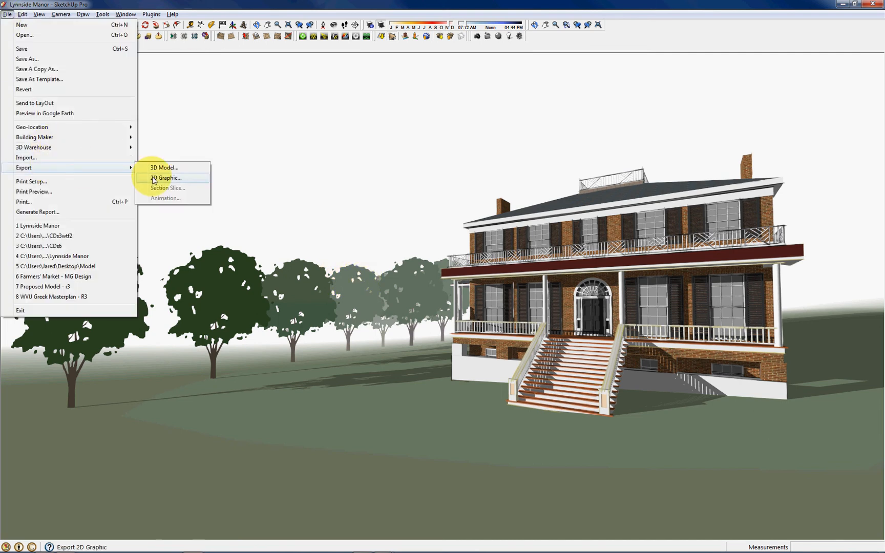
pyautogui.click(165, 177)
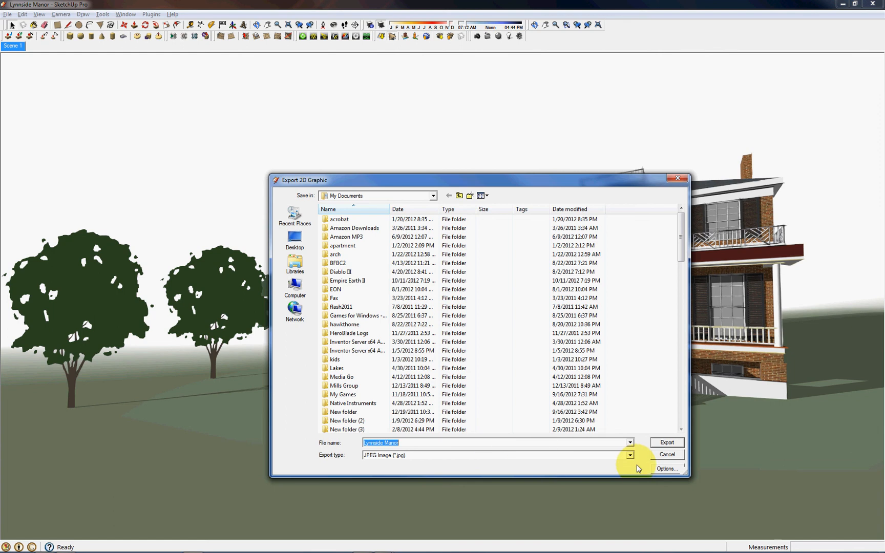
pyautogui.click(666, 469)
pyautogui.write('4')
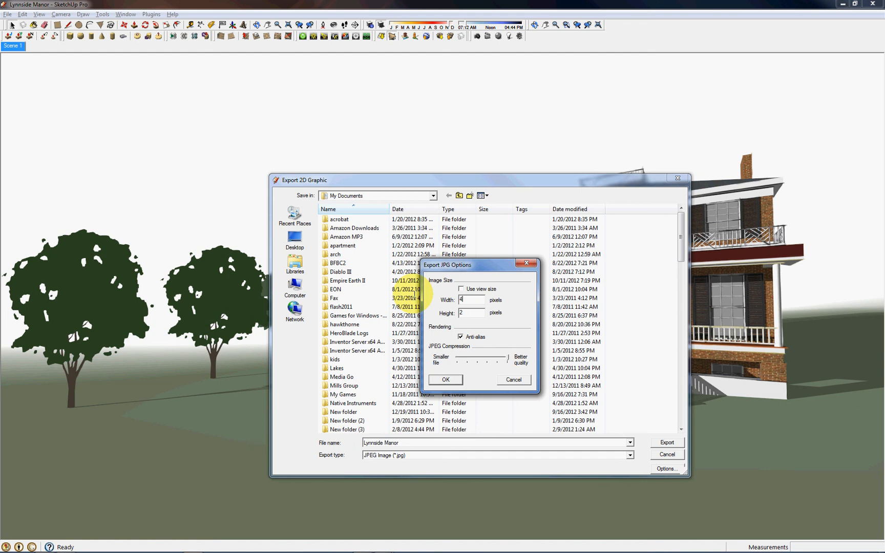
pyautogui.write('000')
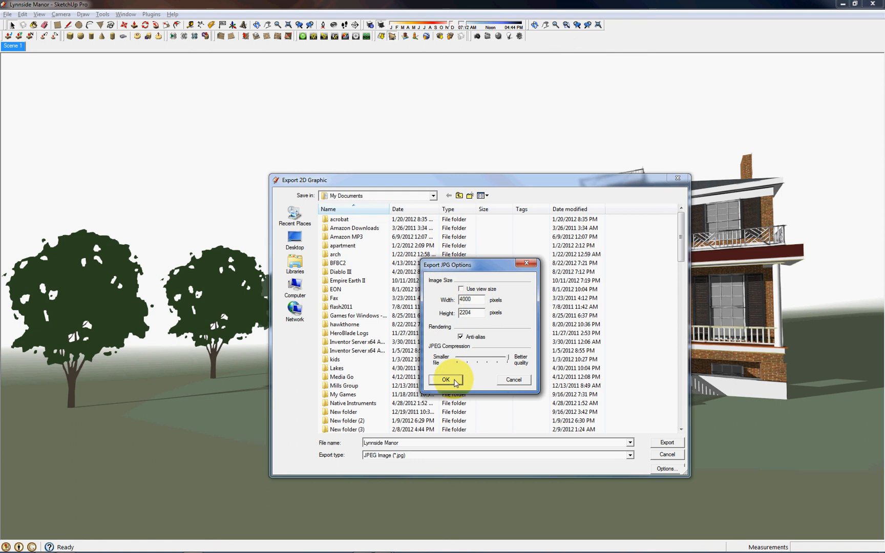
pyautogui.click(446, 378)
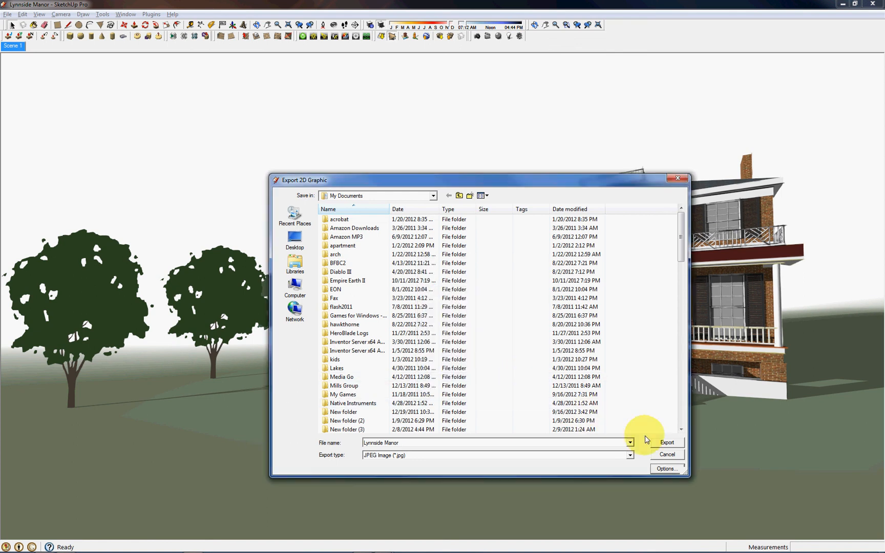
pyautogui.click(667, 441)
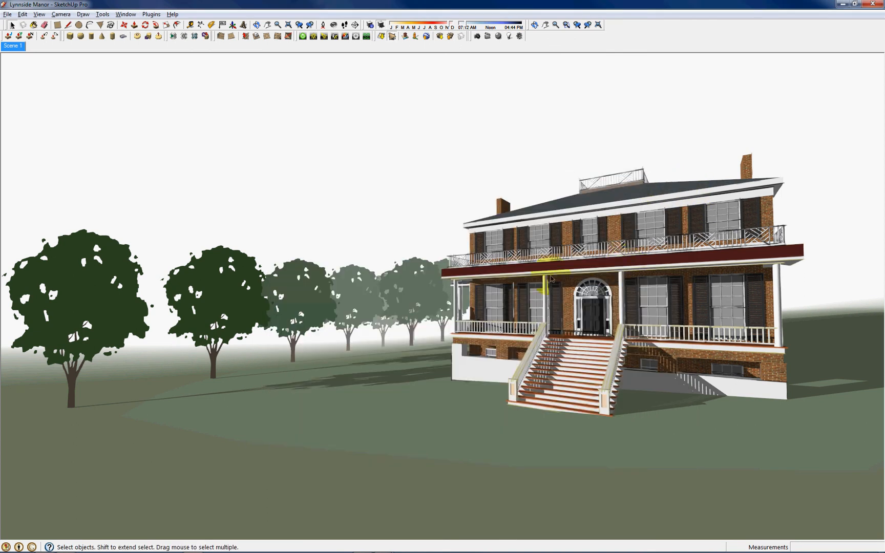